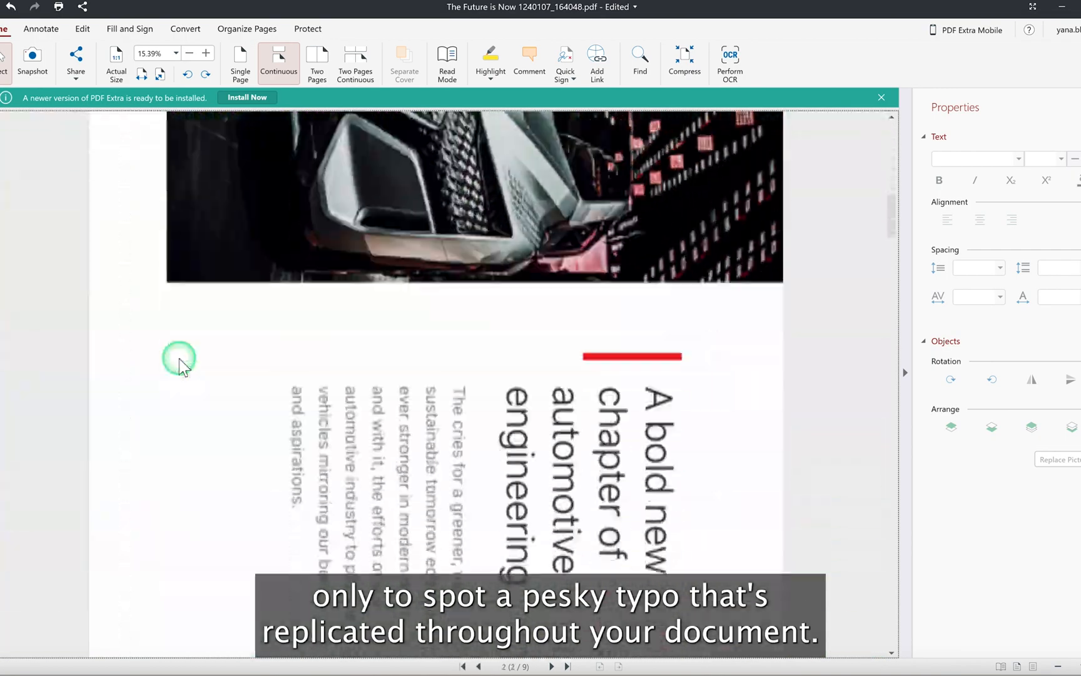
Rotate the sideways brochure pages 2, 3, 4 and 6 upright in Organize Pages.
scroll("down", 3)
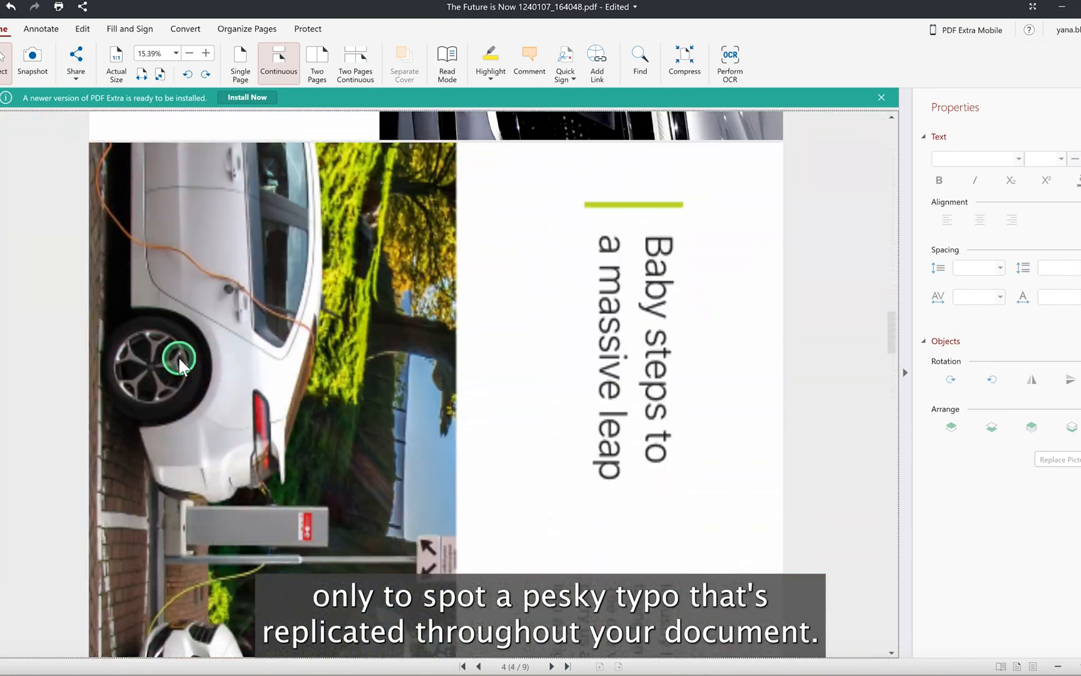
scroll("up", 3)
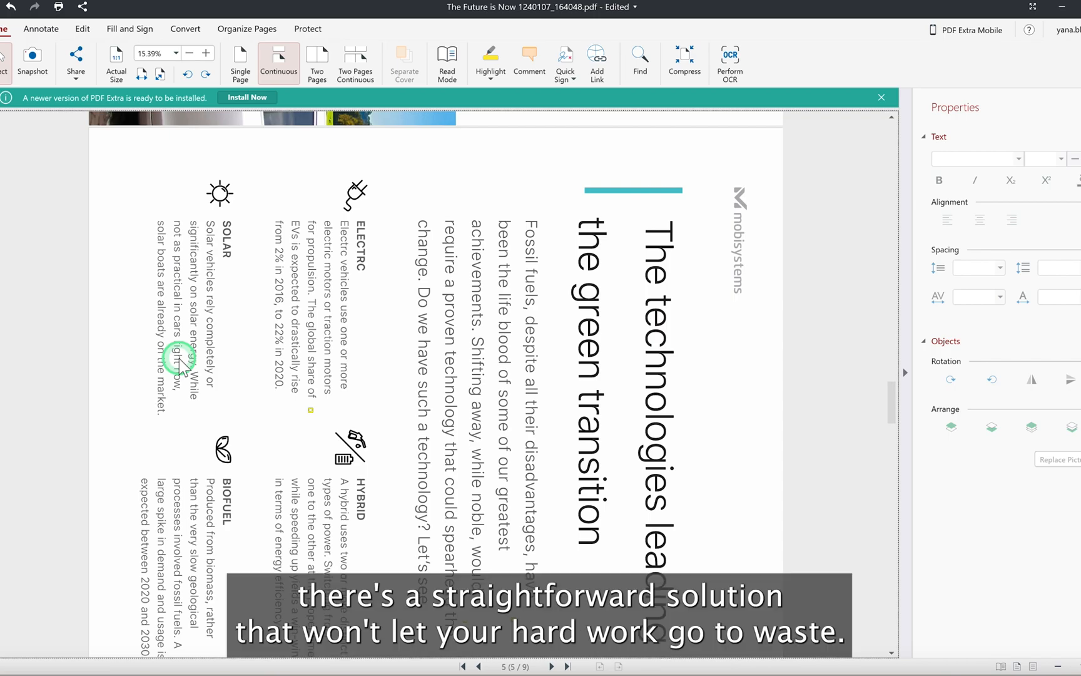
mouse_move(388, 249)
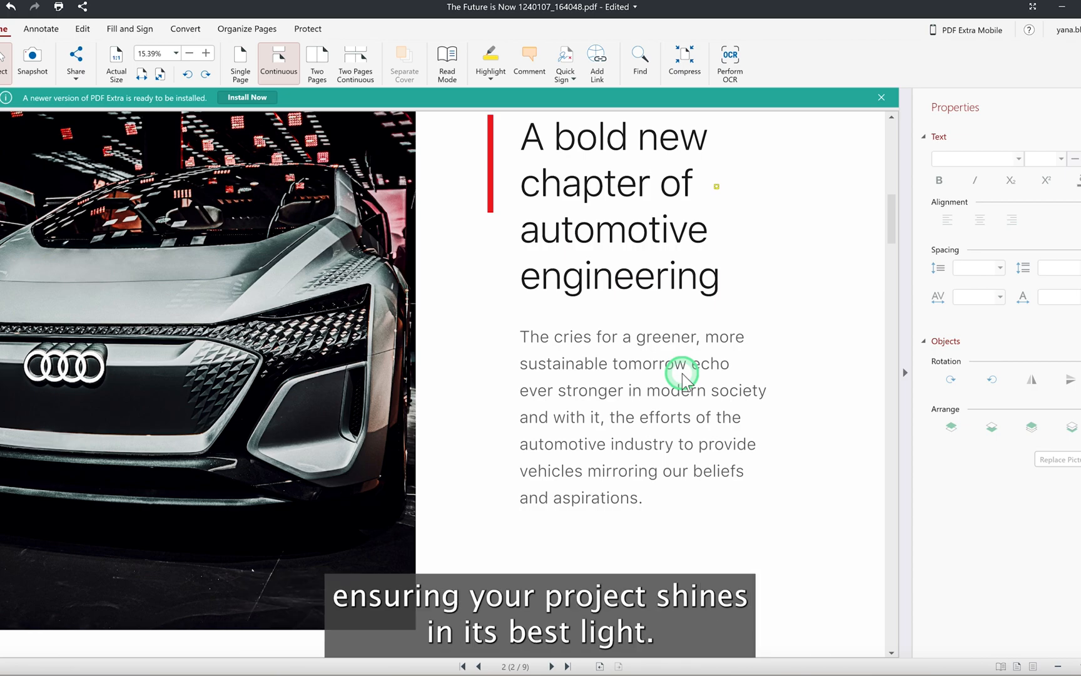
mouse_move(558, 144)
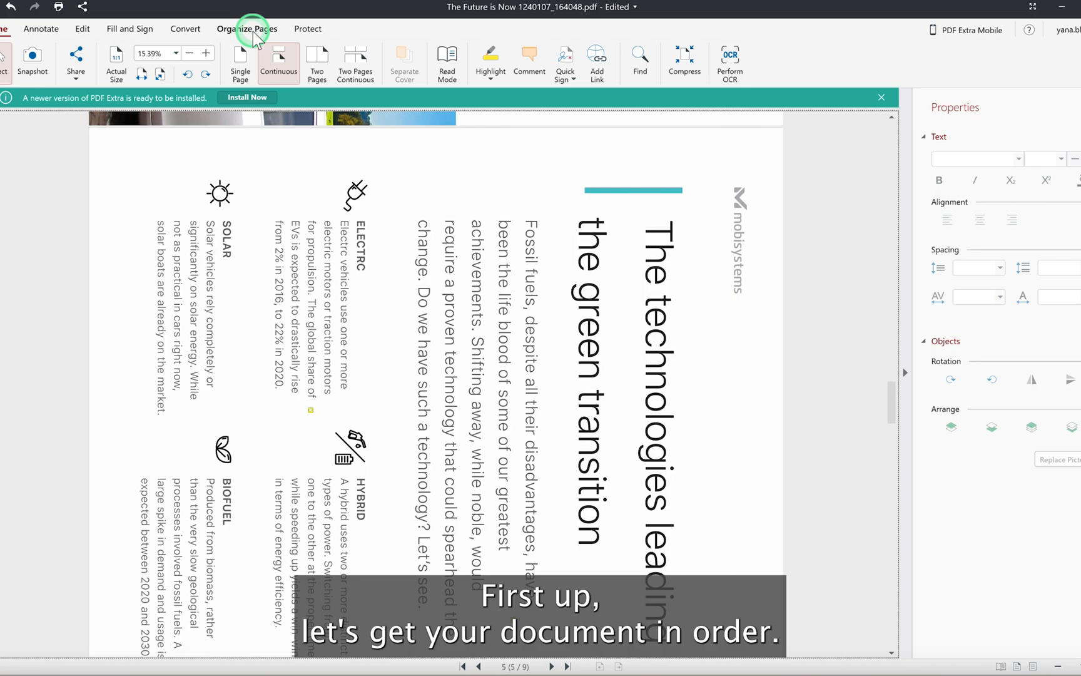
left_click(247, 29)
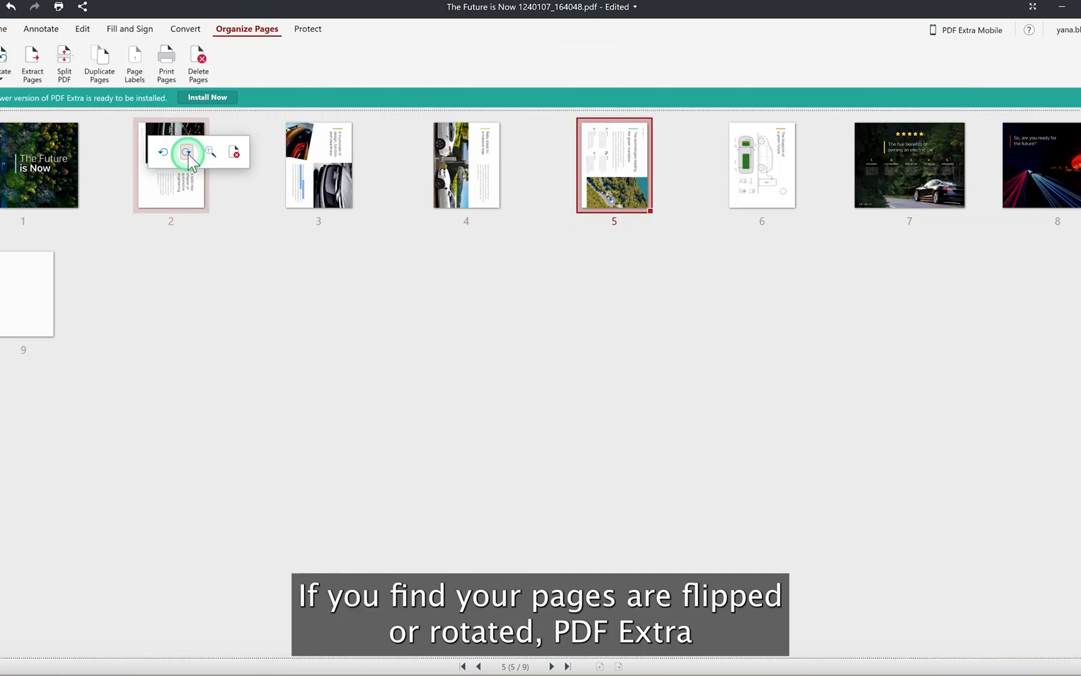
left_click(188, 152)
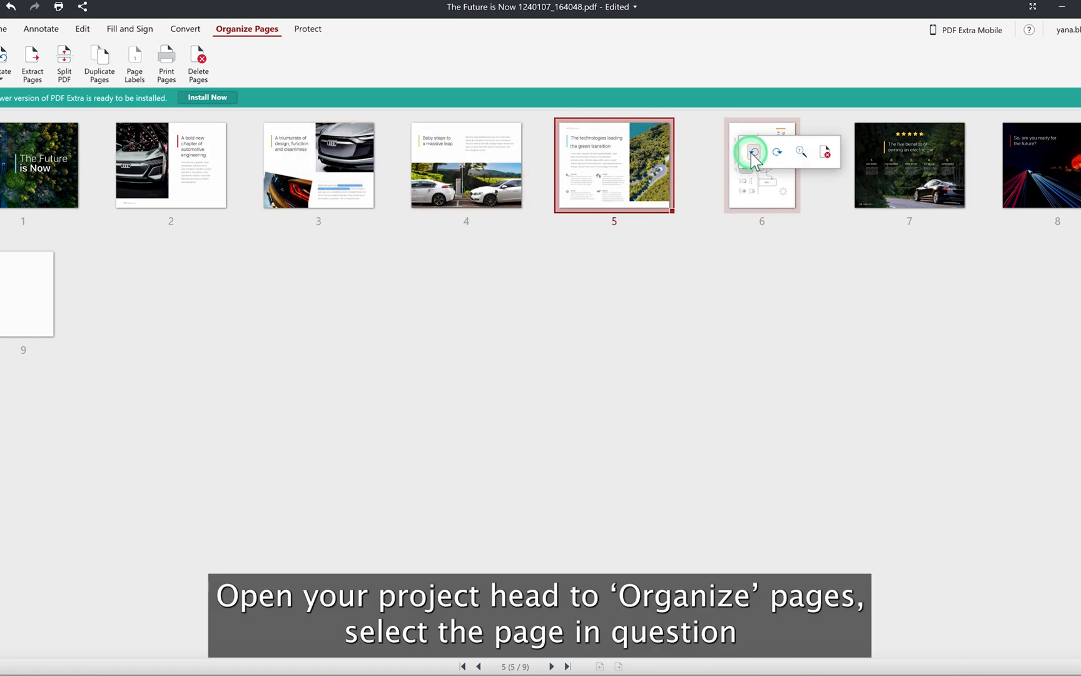
mouse_move(49, 183)
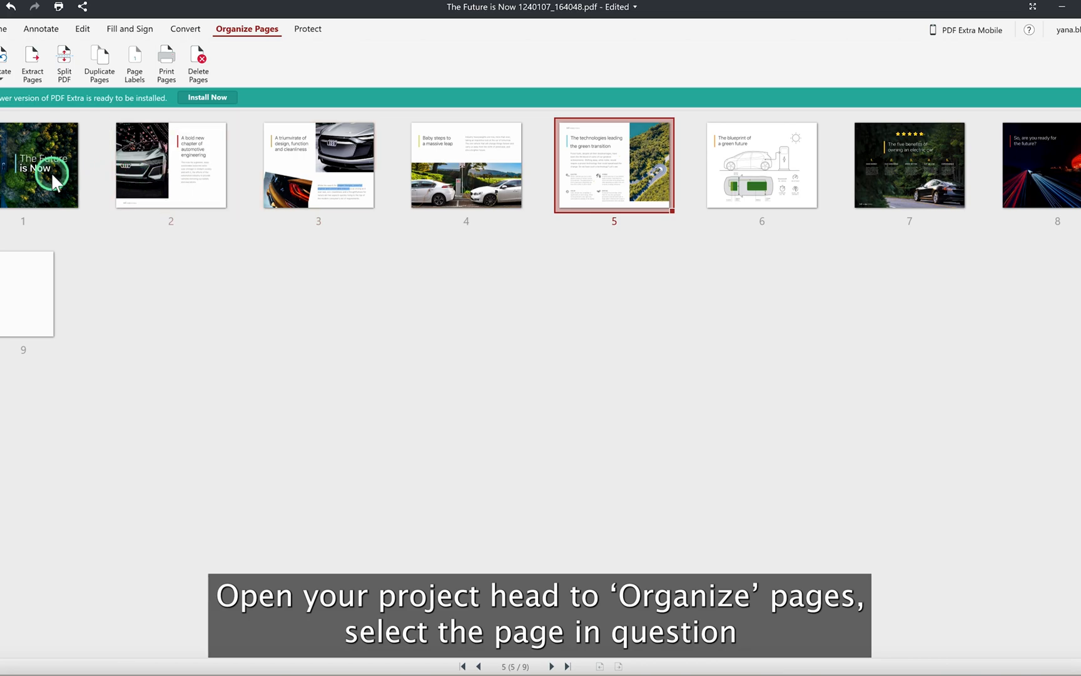
left_click(38, 164)
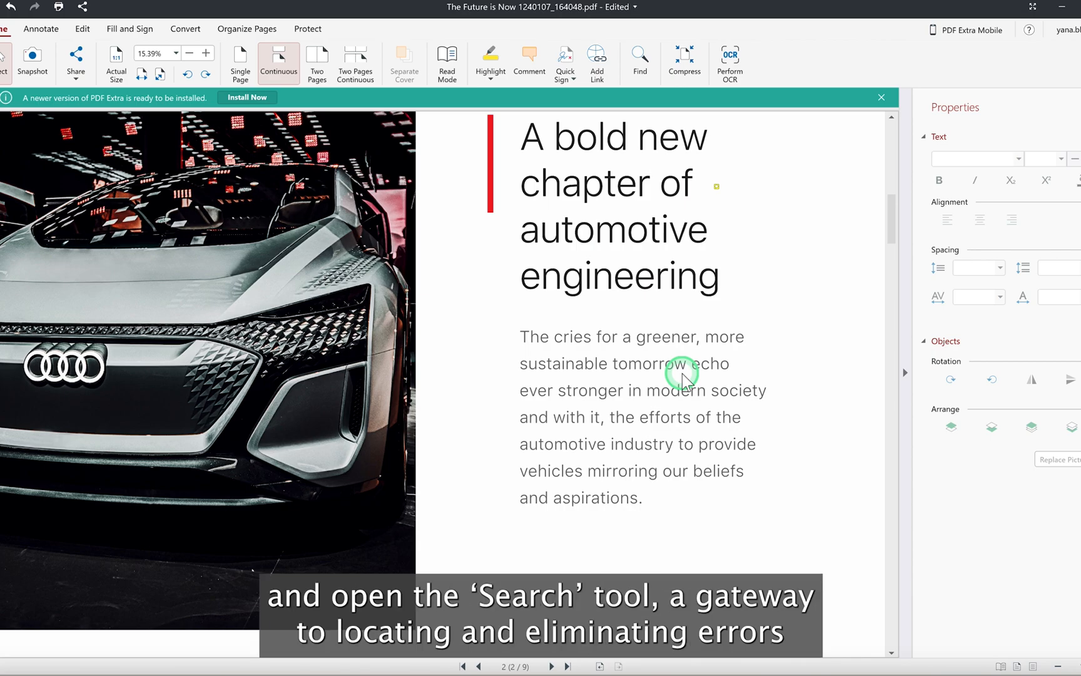
mouse_move(685, 65)
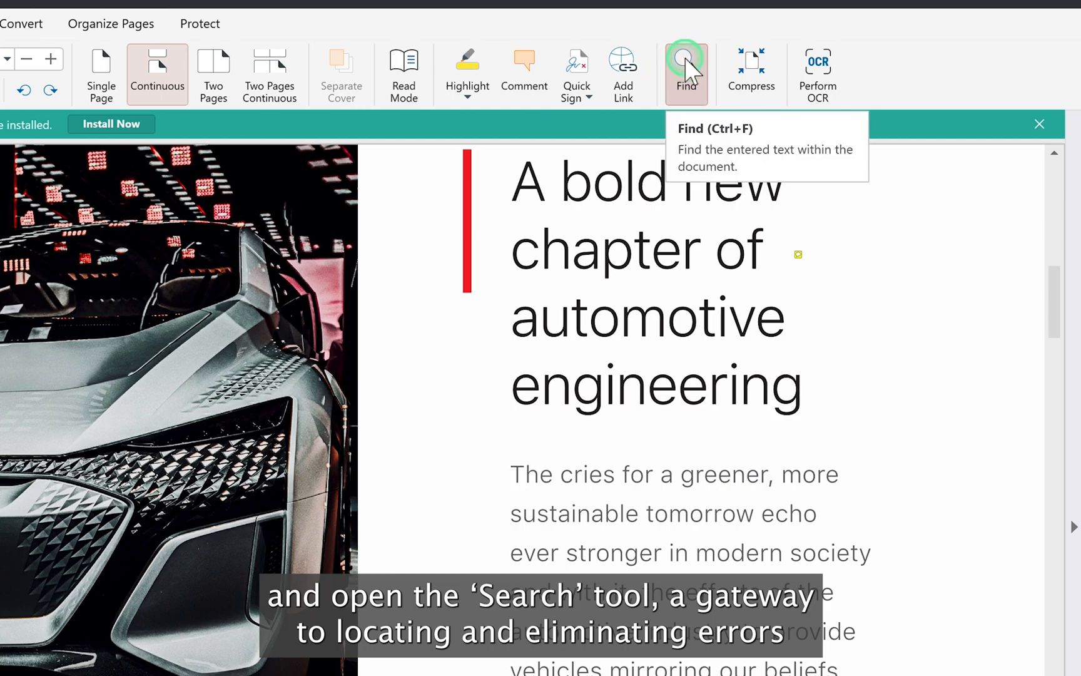
Bring up the Find dialog from the document view.
left_click(685, 65)
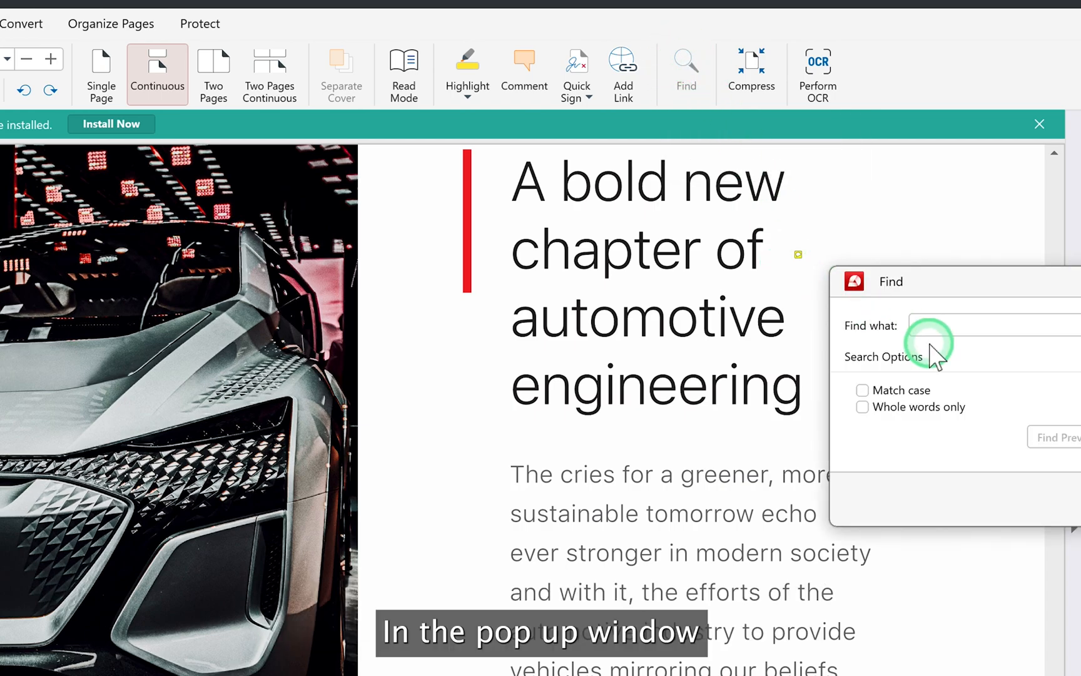
Search for 'electrc' and land on its first occurrence, the ELECTRC heading.
type("ele")
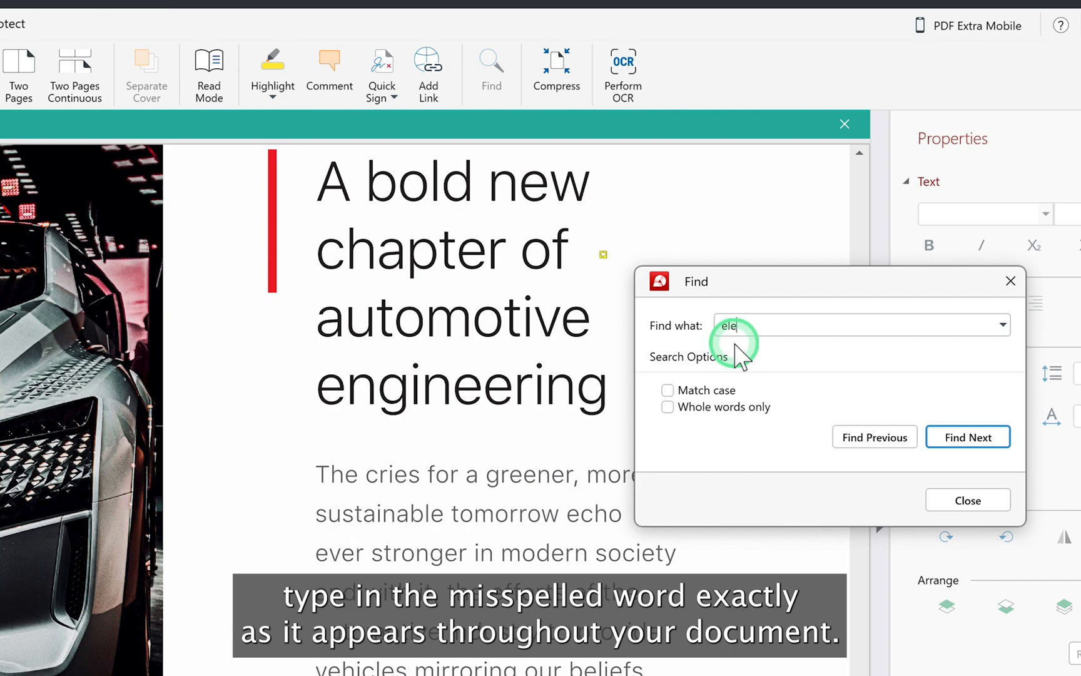
type("ctrc")
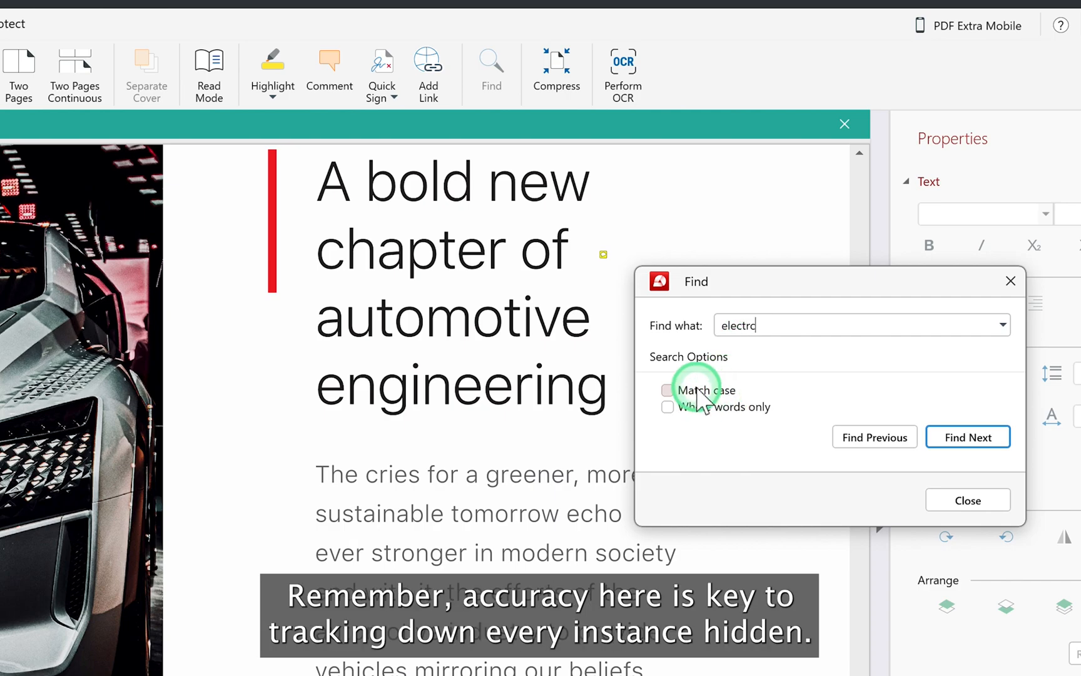
mouse_move(927, 423)
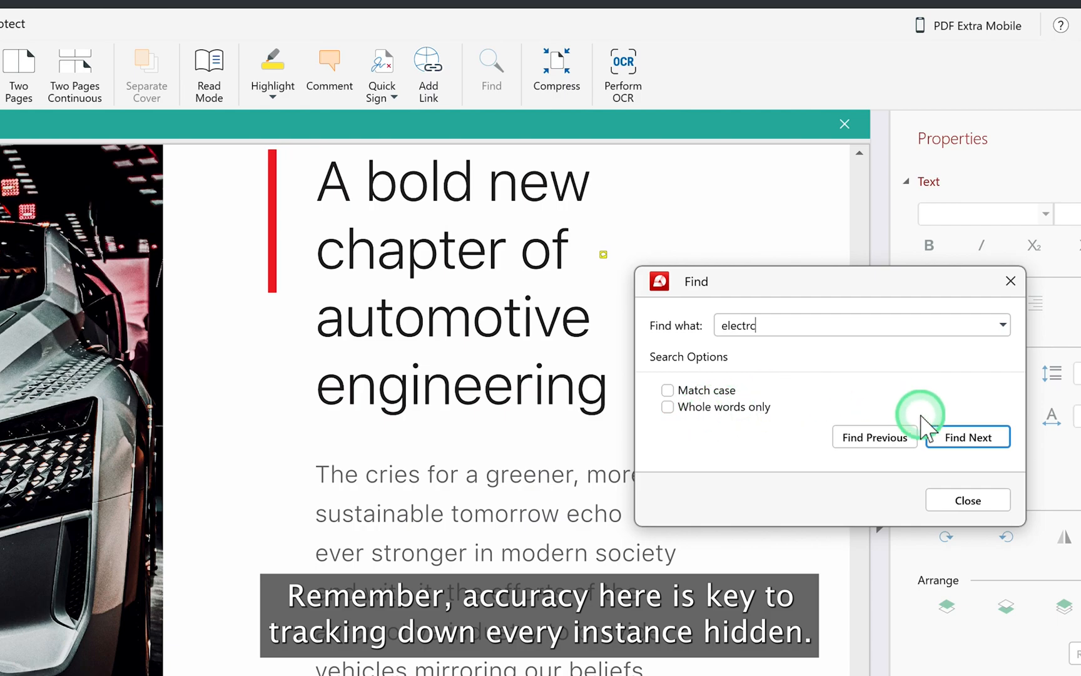
left_click(966, 437)
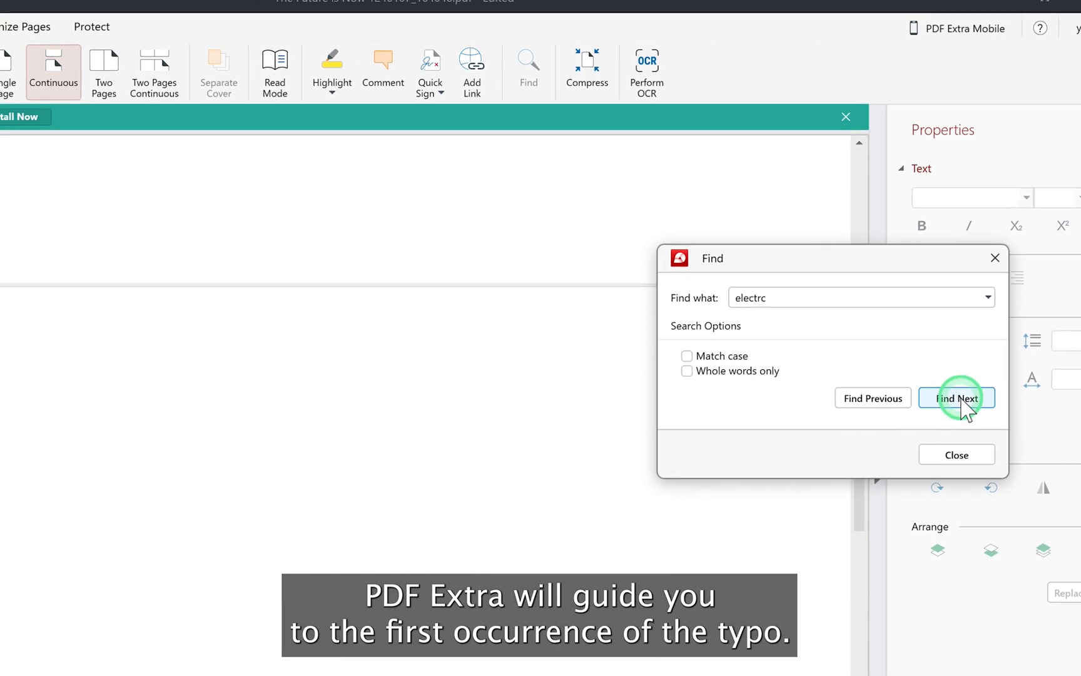
left_click(956, 398)
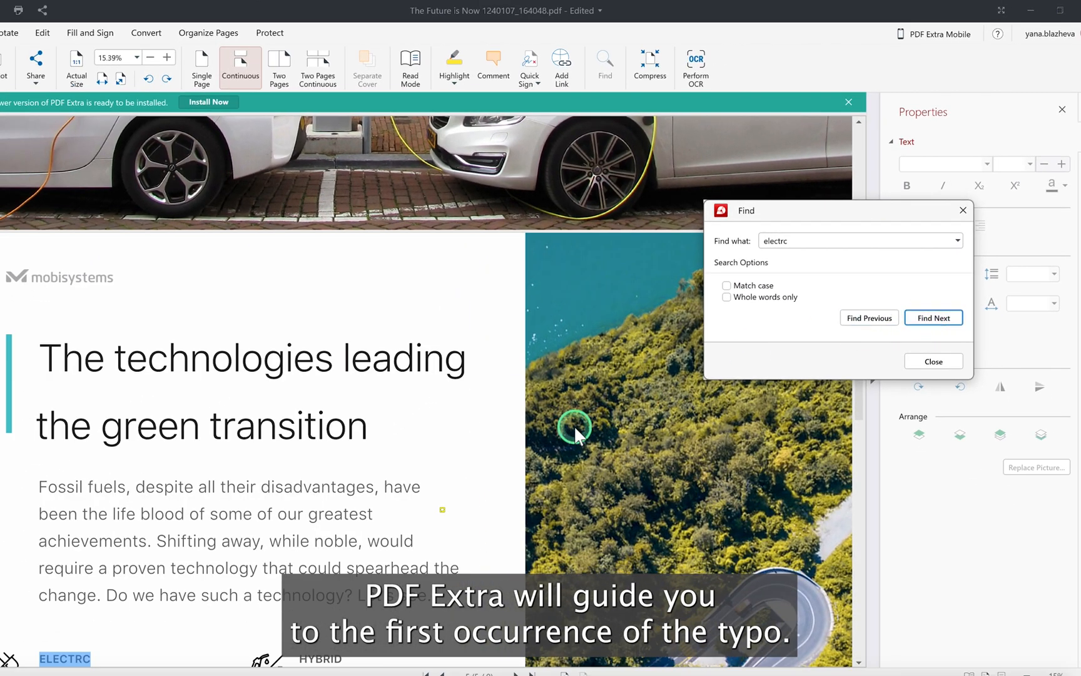
Retype the ELECTRC heading and the Electrc Motor label as Electric.
left_click(933, 317)
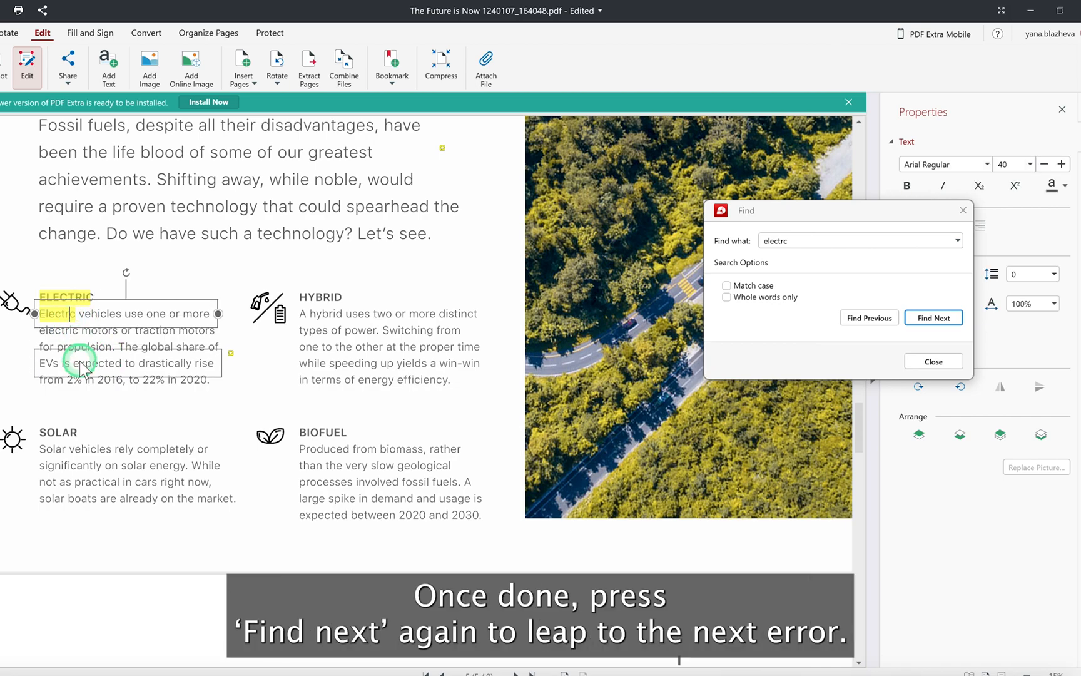
left_click(932, 316)
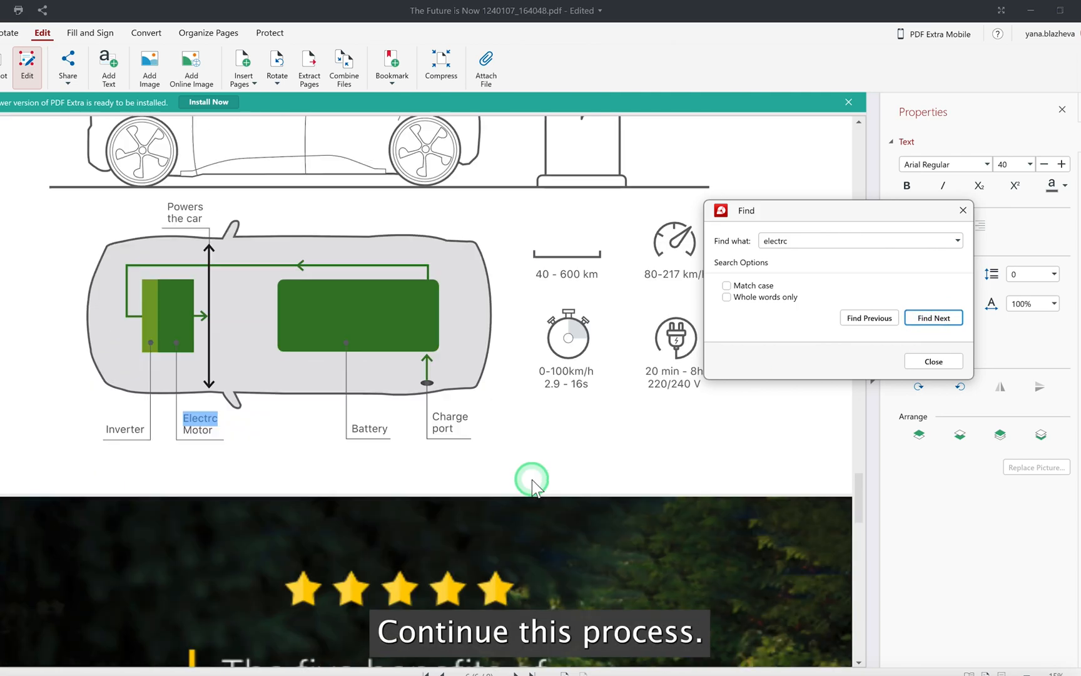
scroll("up", 3)
type("i")
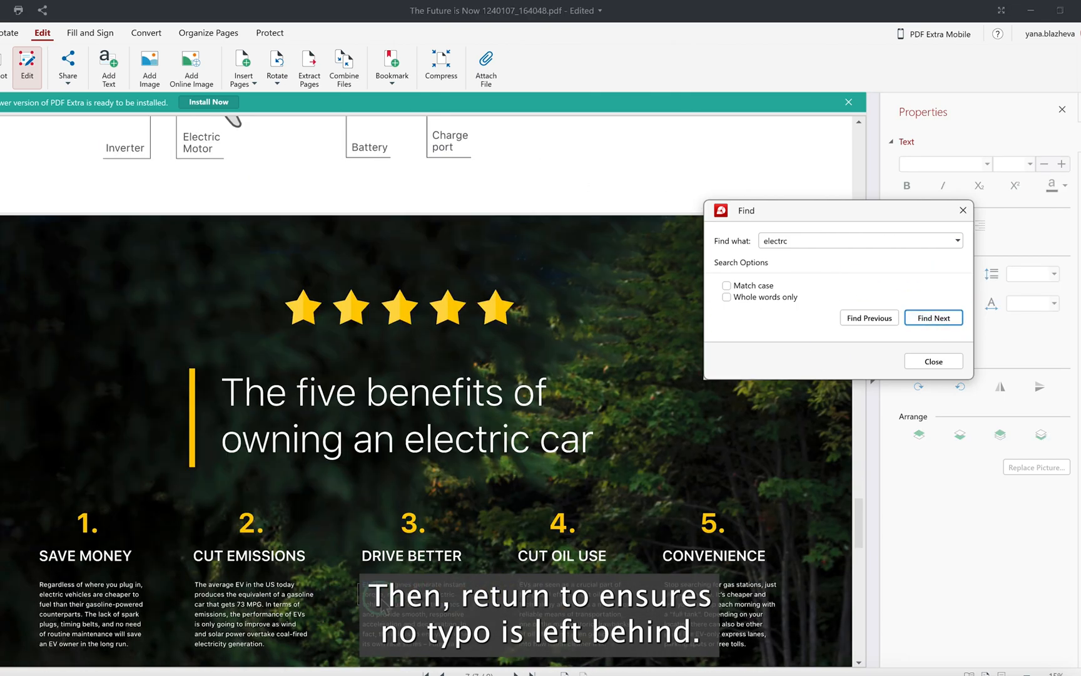
Correct the Drive Better paragraph's 'electrc' to 'Electric' and close the search window.
left_click(932, 317)
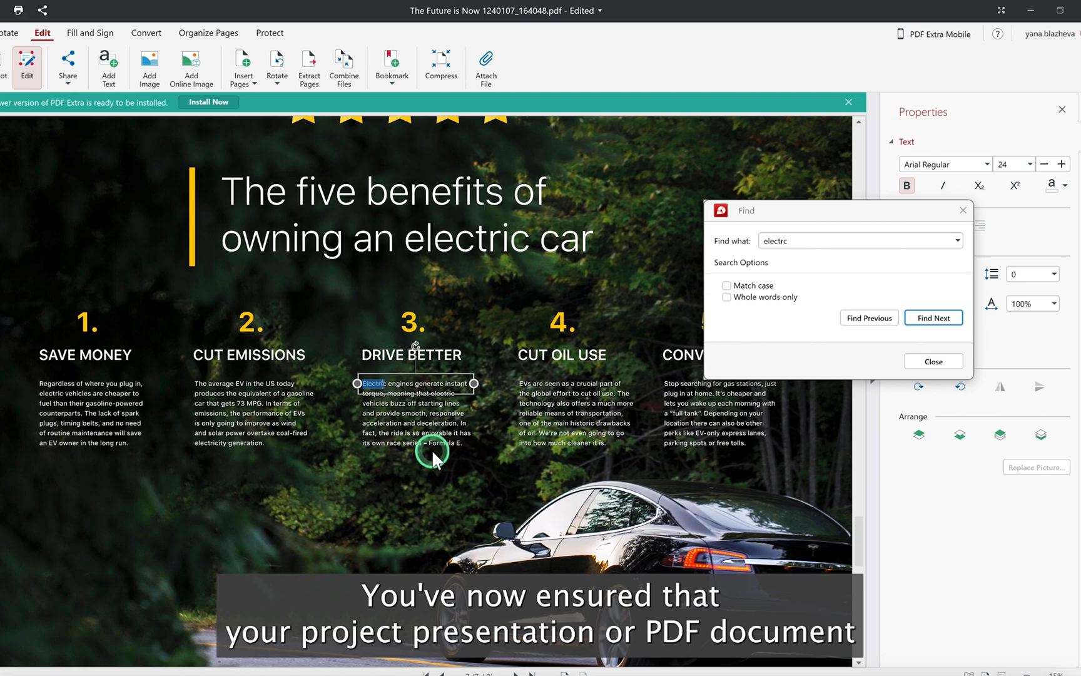
left_click(932, 317)
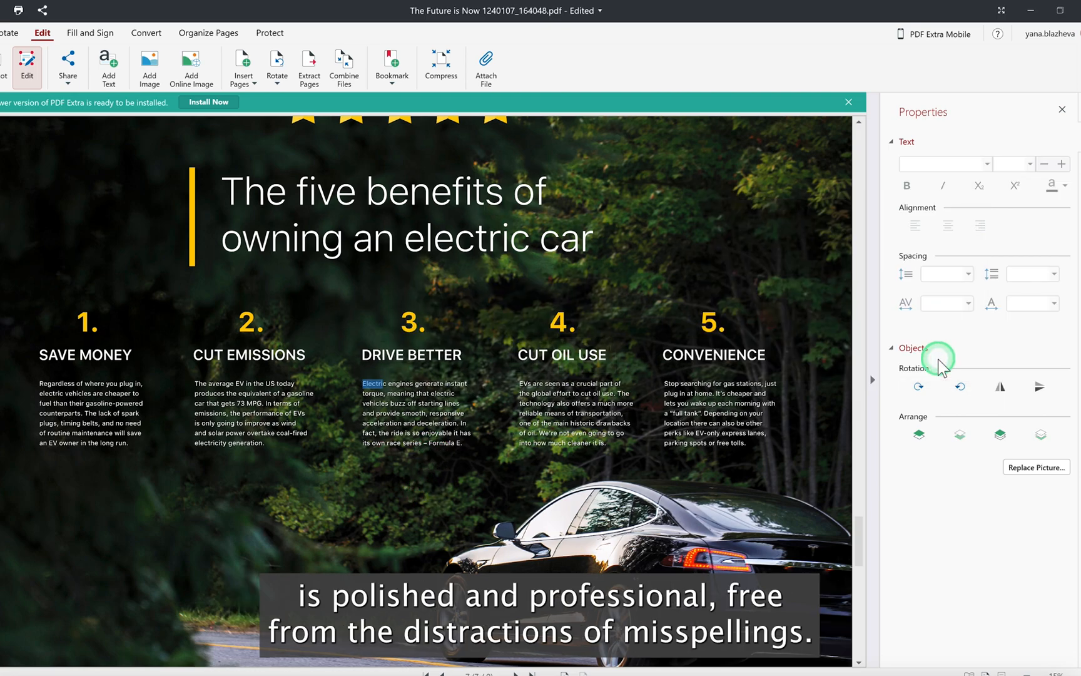
scroll("down", 3)
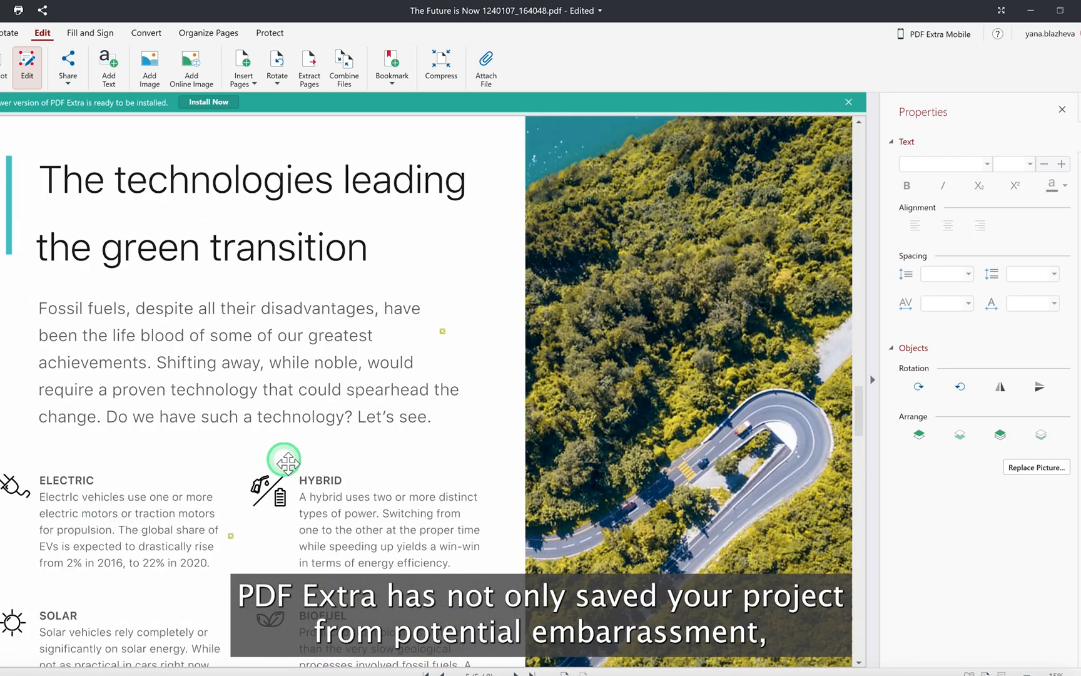
scroll("down", 3)
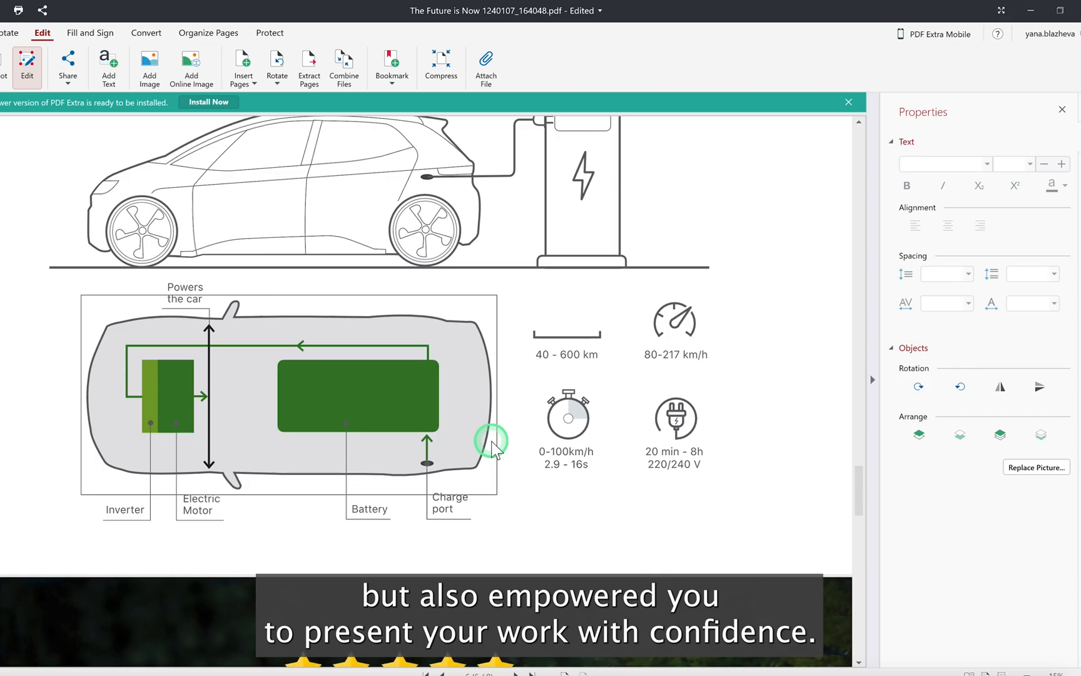